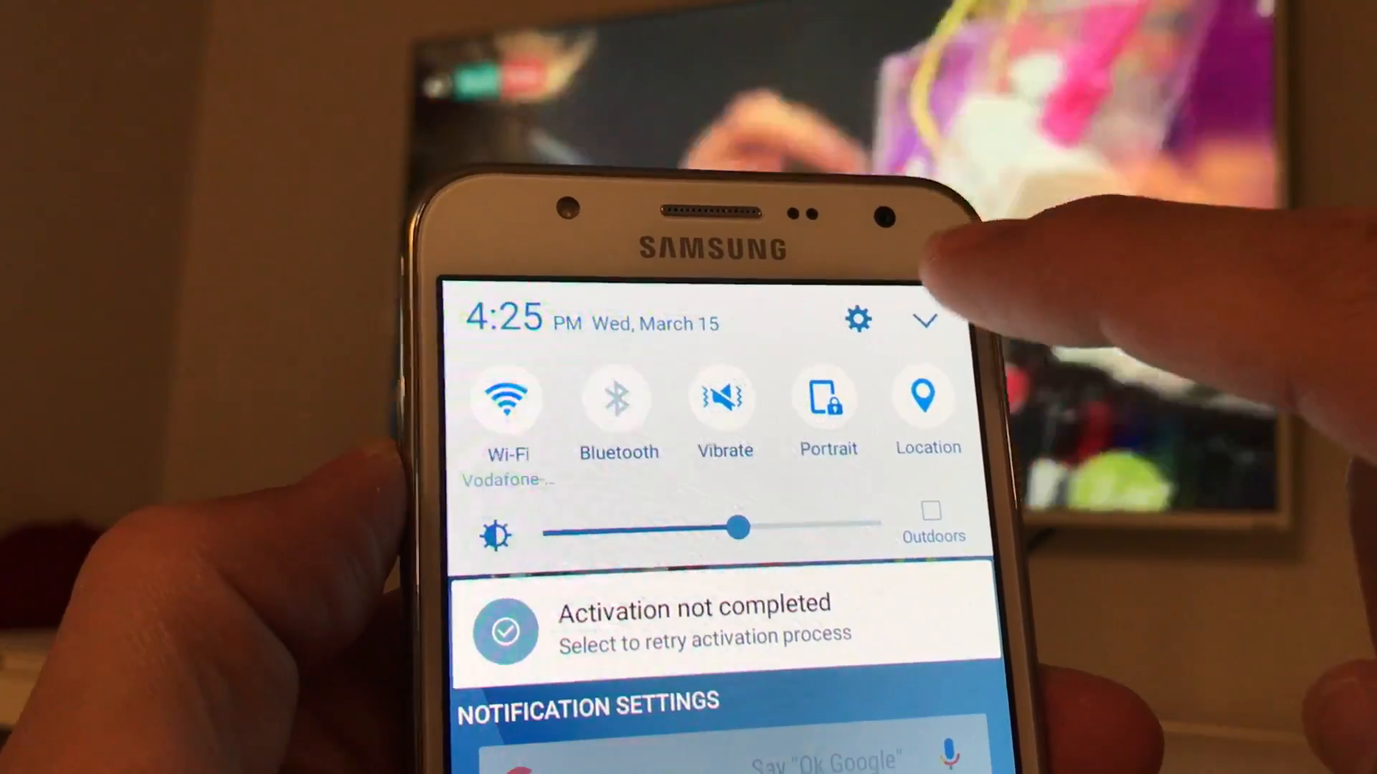
Expand quick settings to reveal the Smart View tile alongside Flashlight, NFC and Sync
{"action": "left_click", "coordinate": [924, 322]}
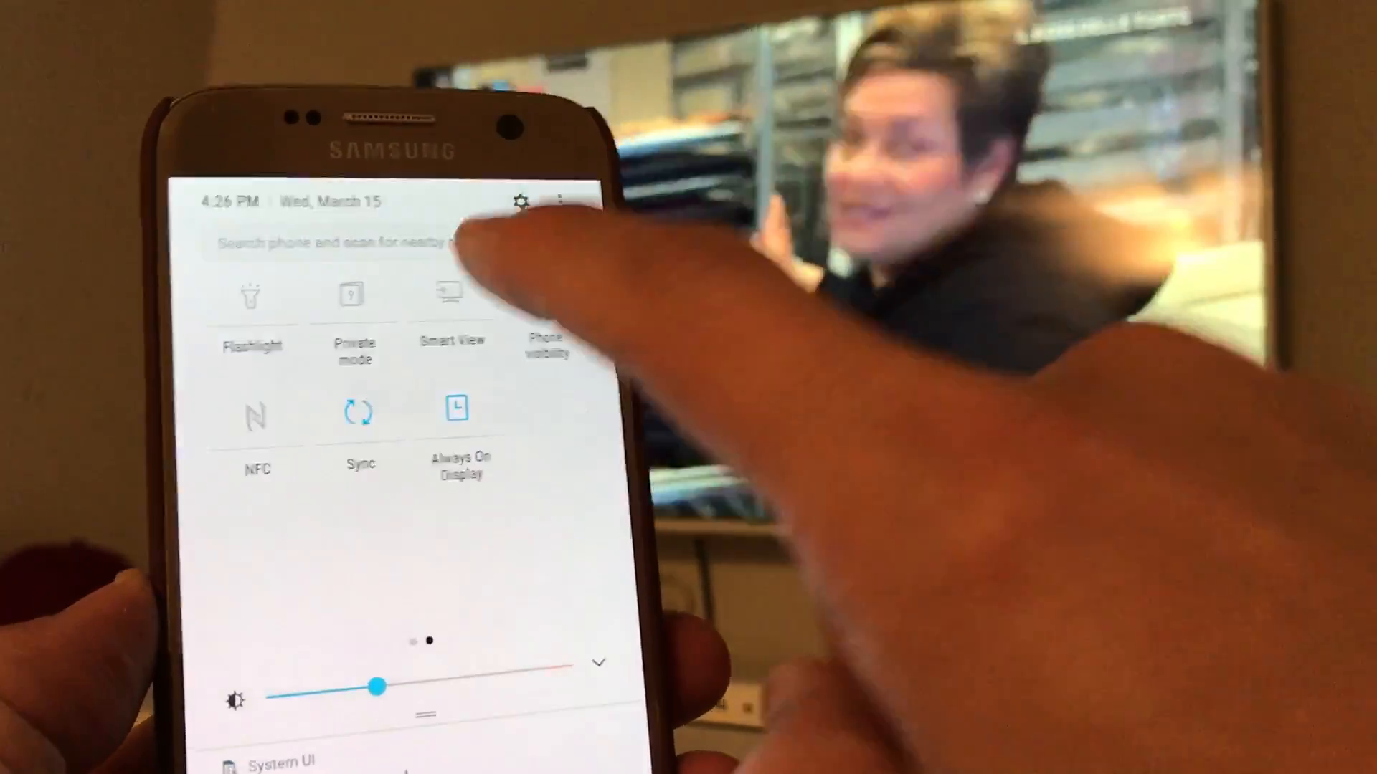
Open Smart View and select the [TV]Samsung LED40 television to start mirroring
{"action": "left_click", "coordinate": [453, 294]}
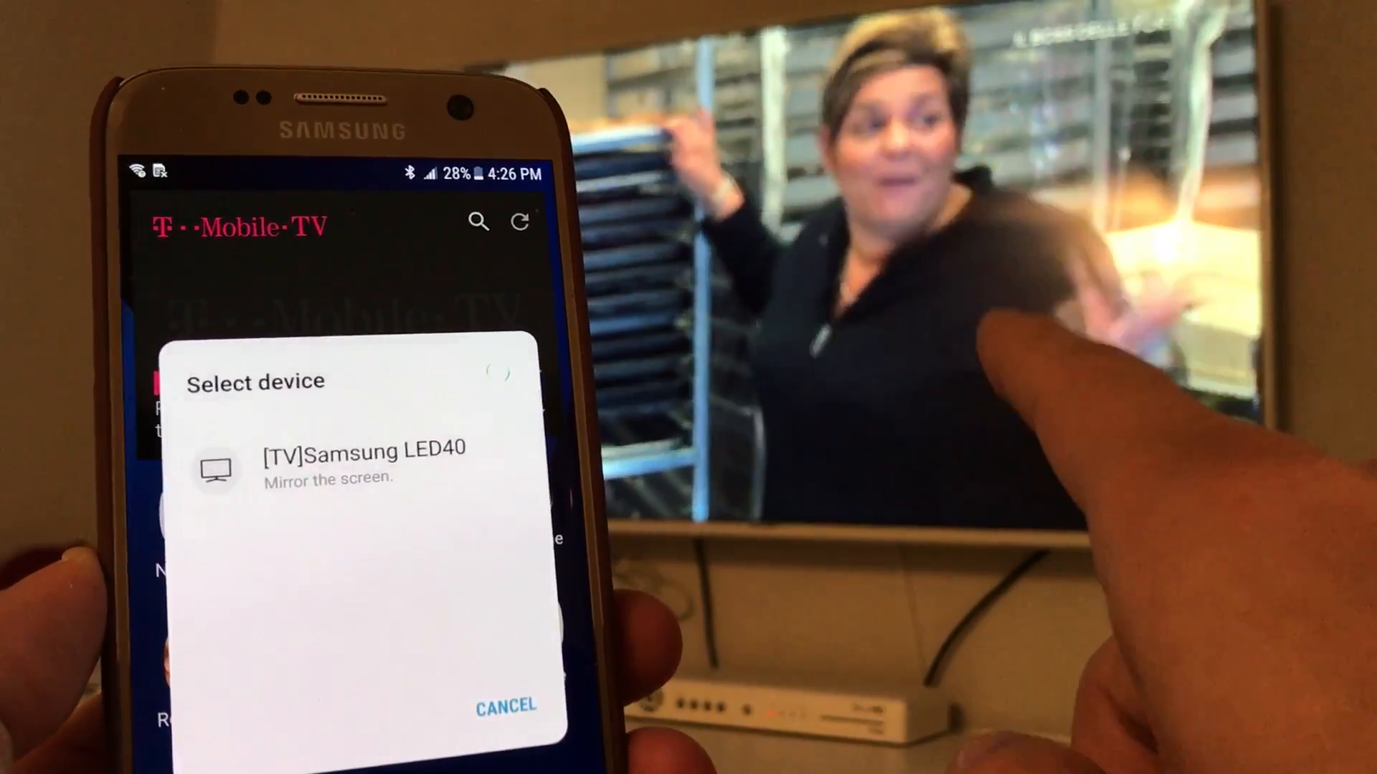
{"action": "left_click", "coordinate": [360, 466]}
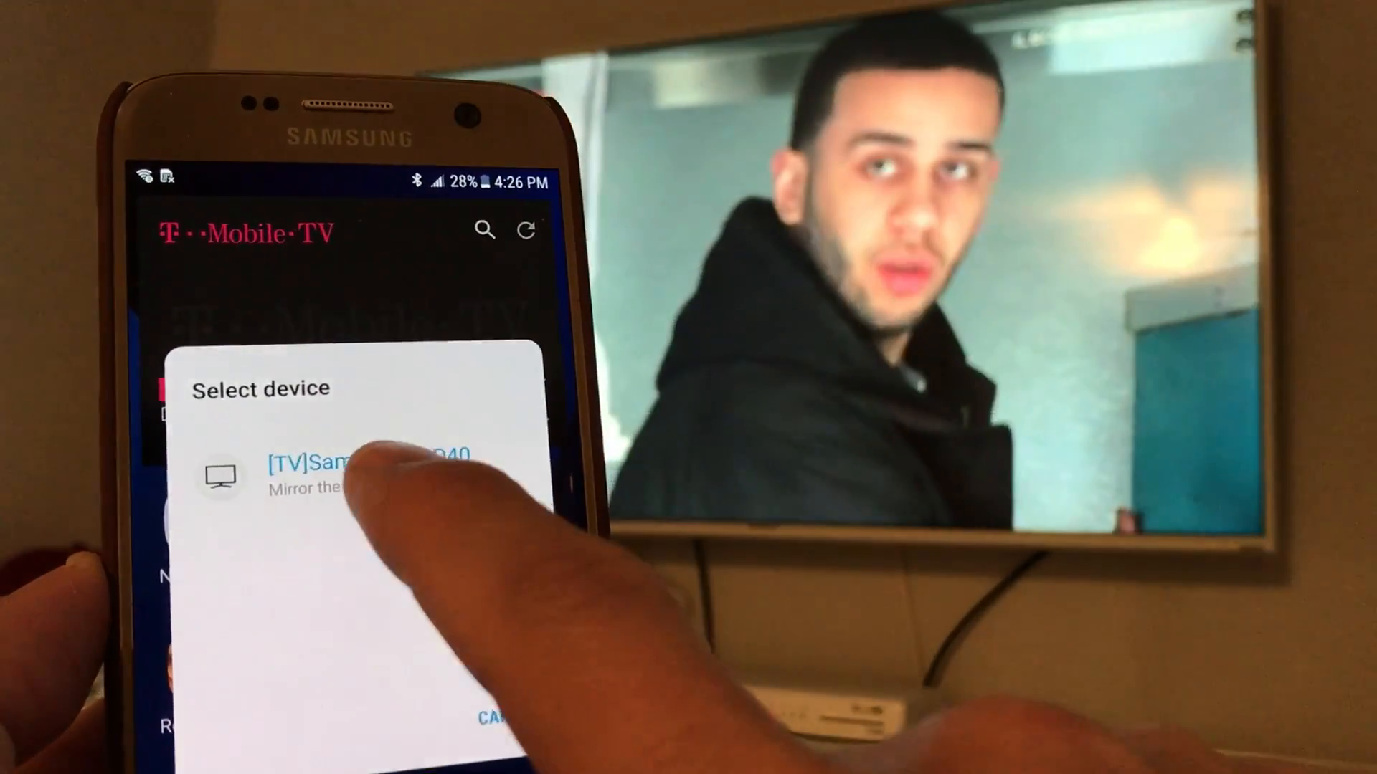
{"action": "left_click", "coordinate": [360, 465]}
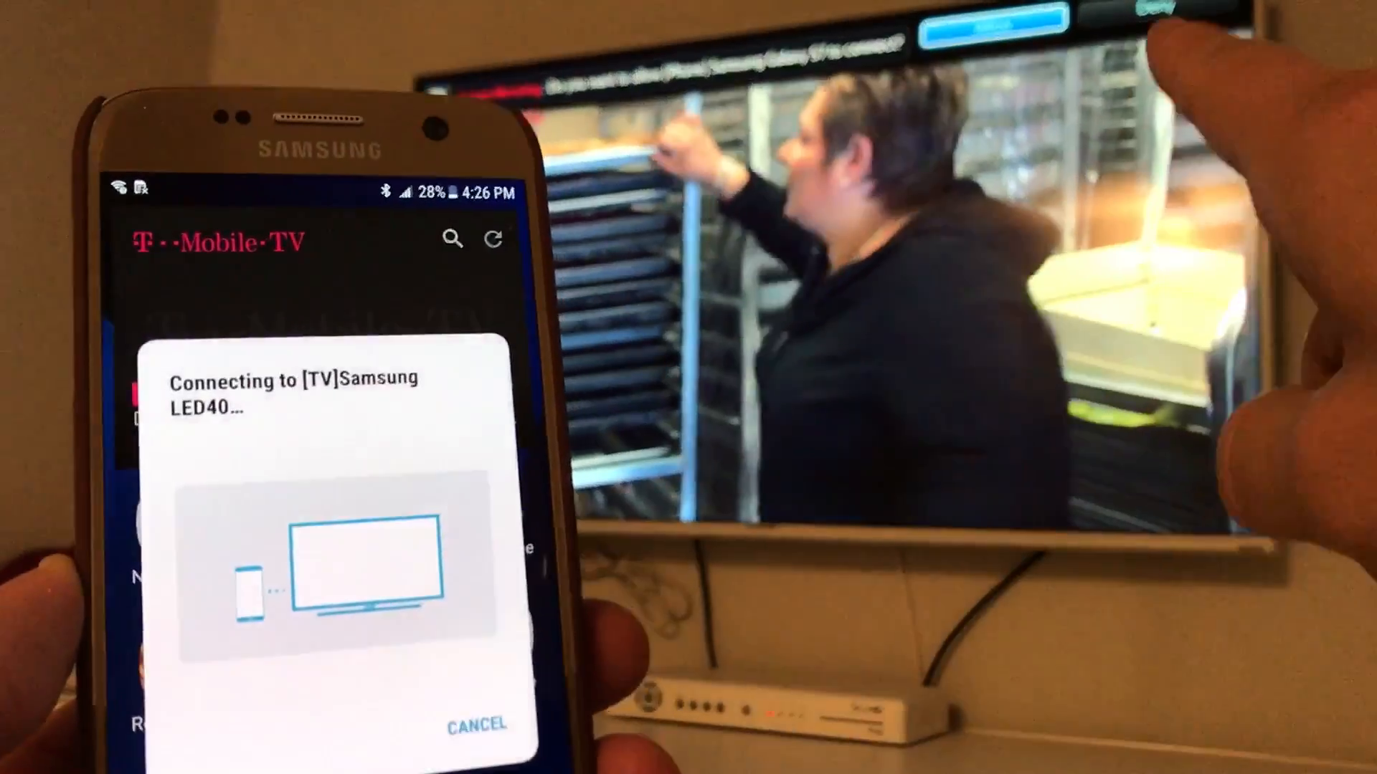